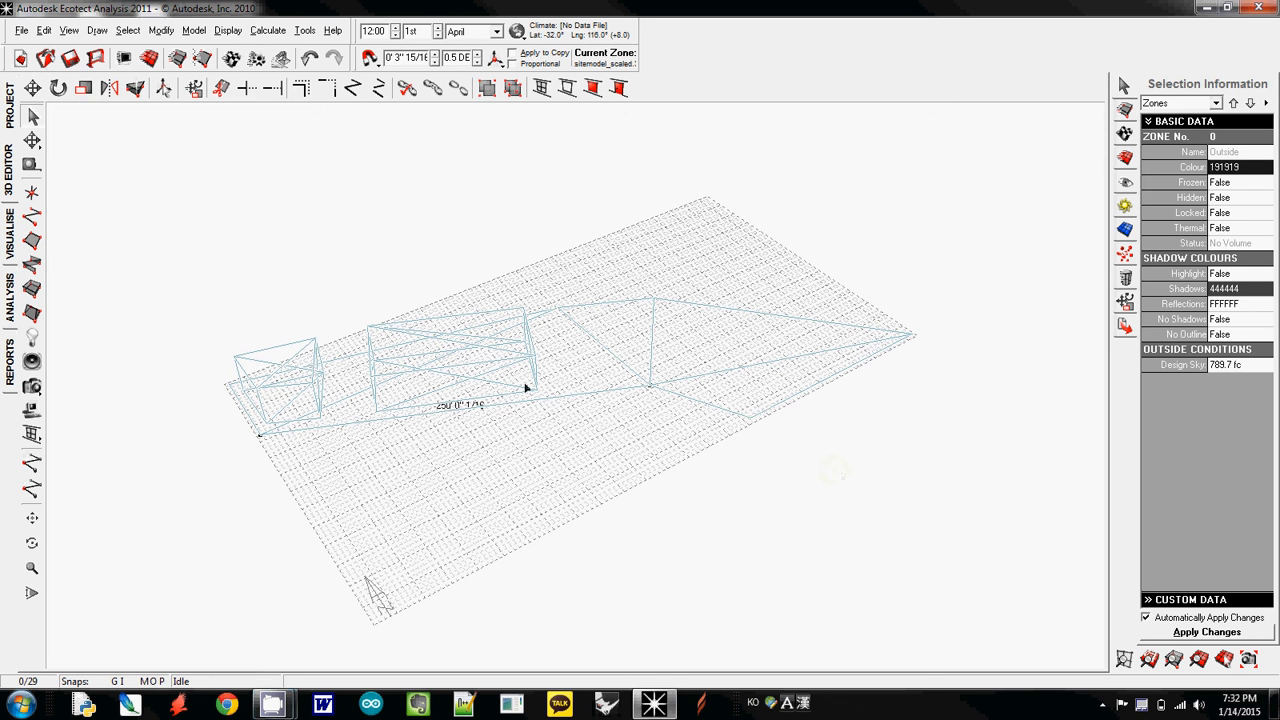
{"action": "mouse_move", "coordinate": [616, 294]}
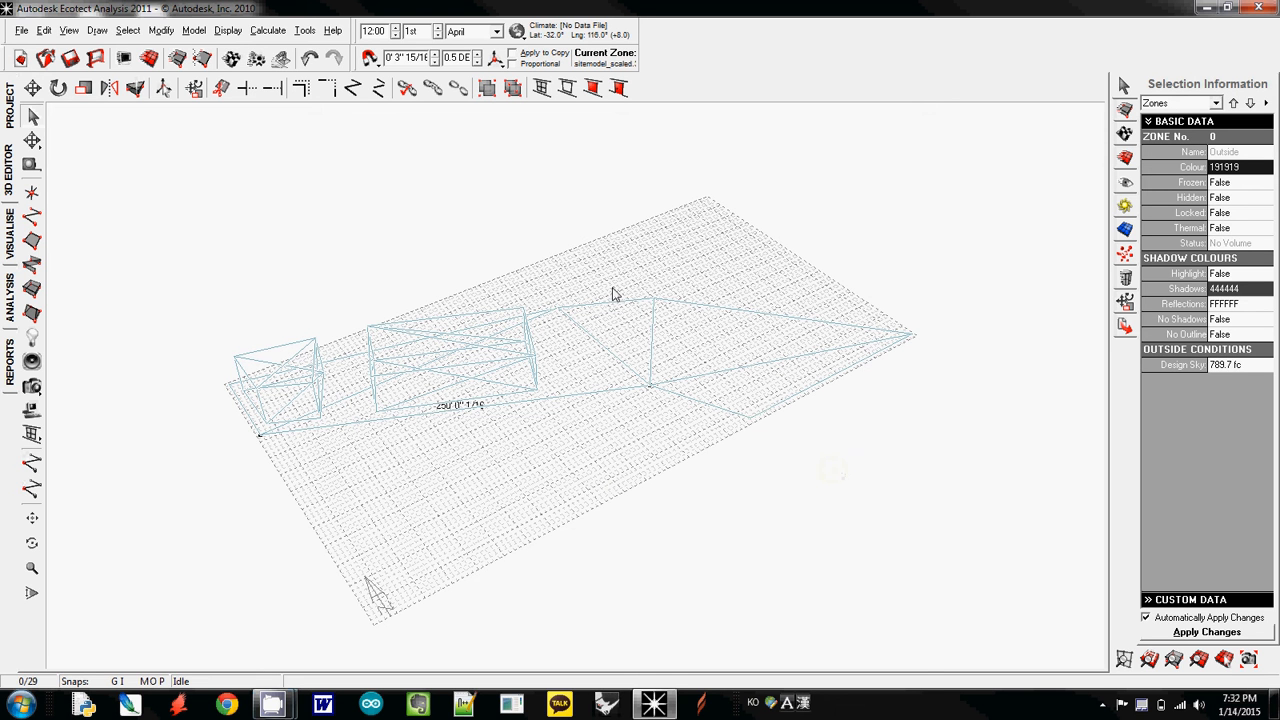
{"action": "mouse_move", "coordinate": [488, 260]}
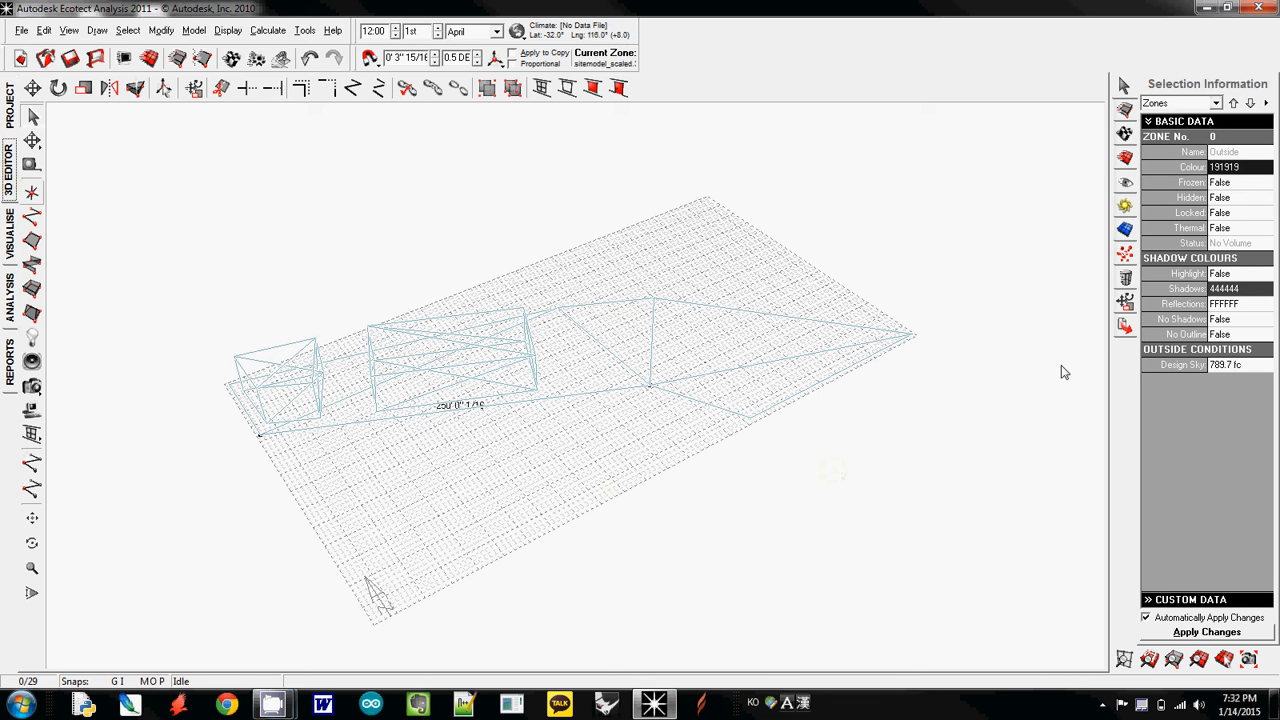
{"action": "mouse_move", "coordinate": [1136, 116]}
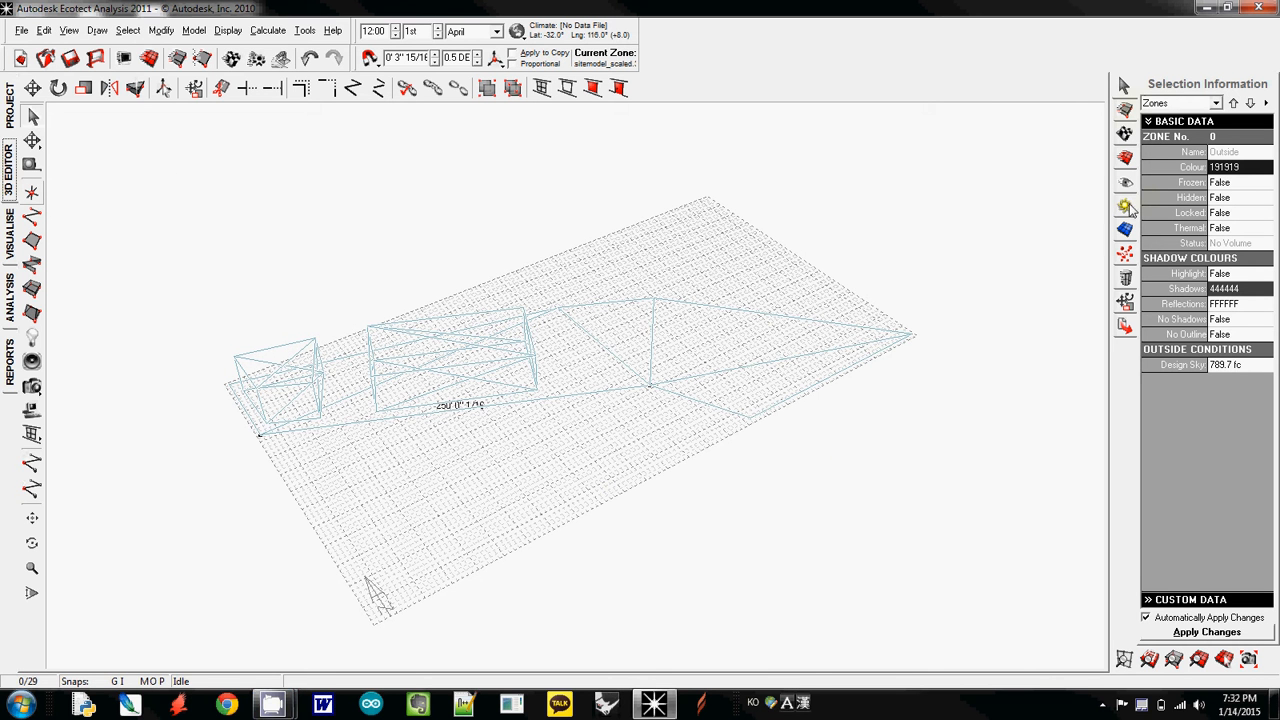
Step: Enable the Daily and Annual Sun Path diagrams in the Shadow Settings panel
{"action": "left_click", "coordinate": [1124, 204]}
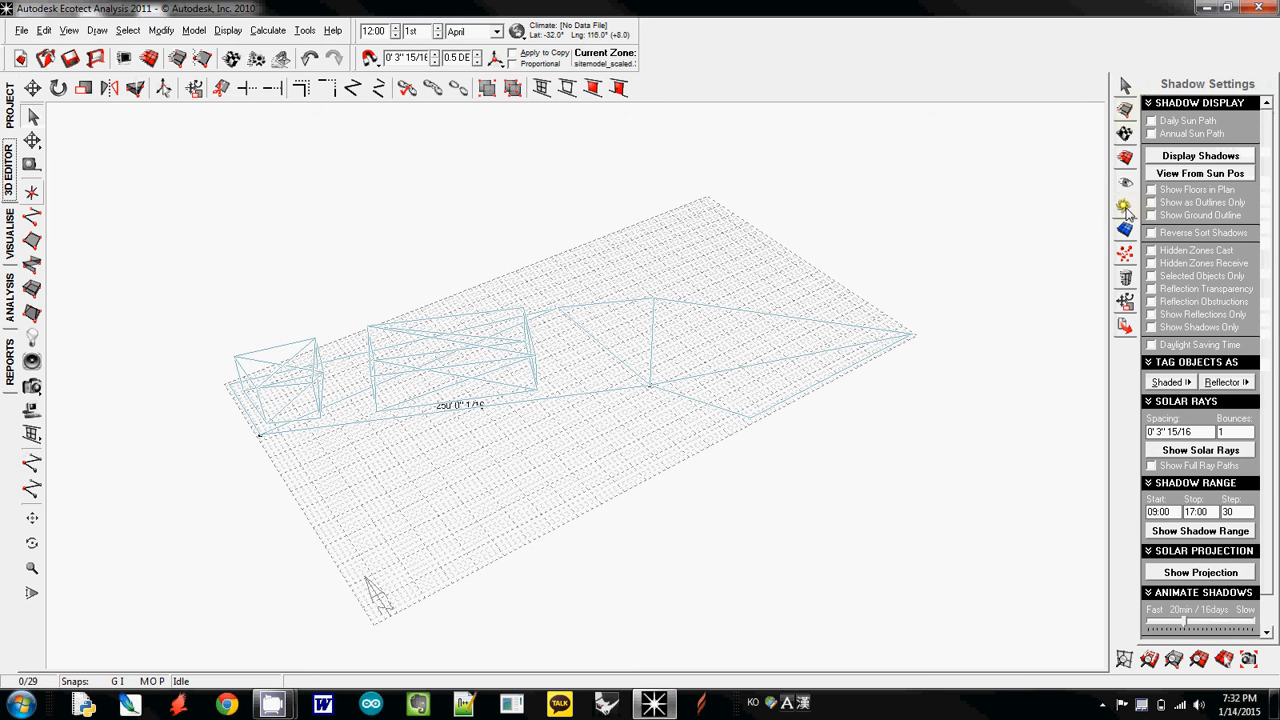
{"action": "mouse_move", "coordinate": [1110, 162]}
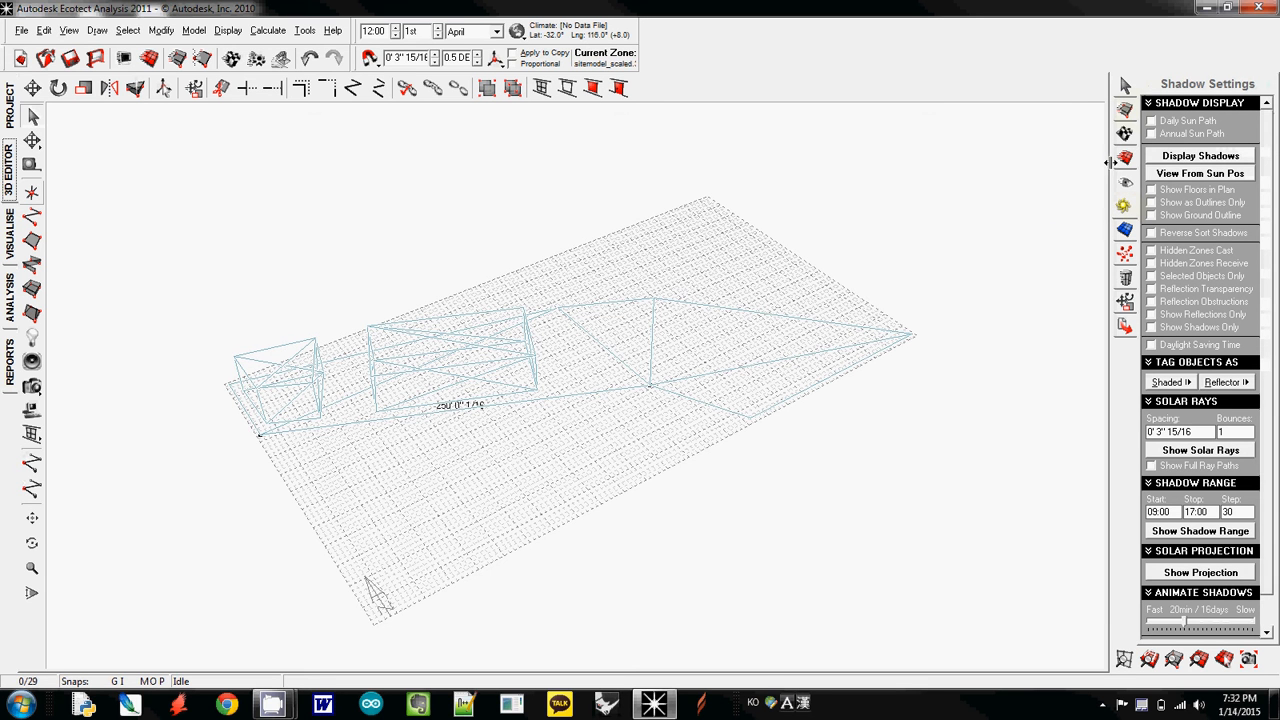
{"action": "mouse_move", "coordinate": [1156, 128]}
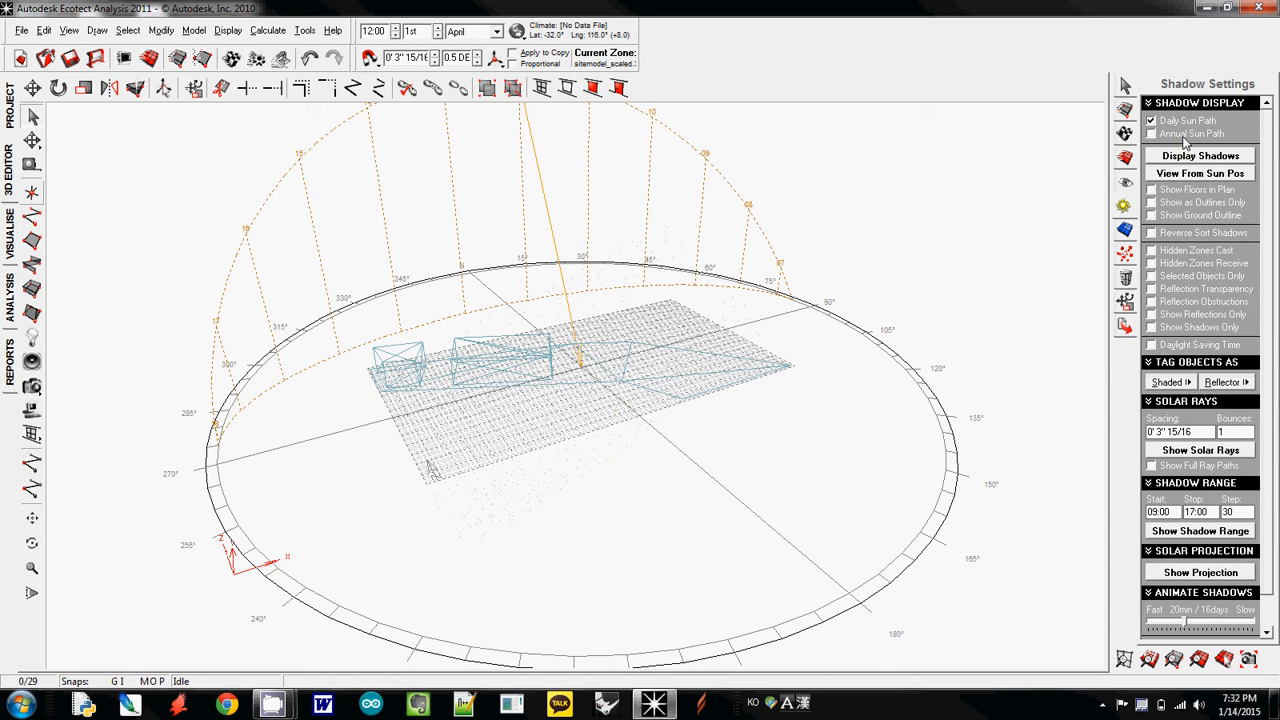
{"action": "left_click", "coordinate": [1152, 134]}
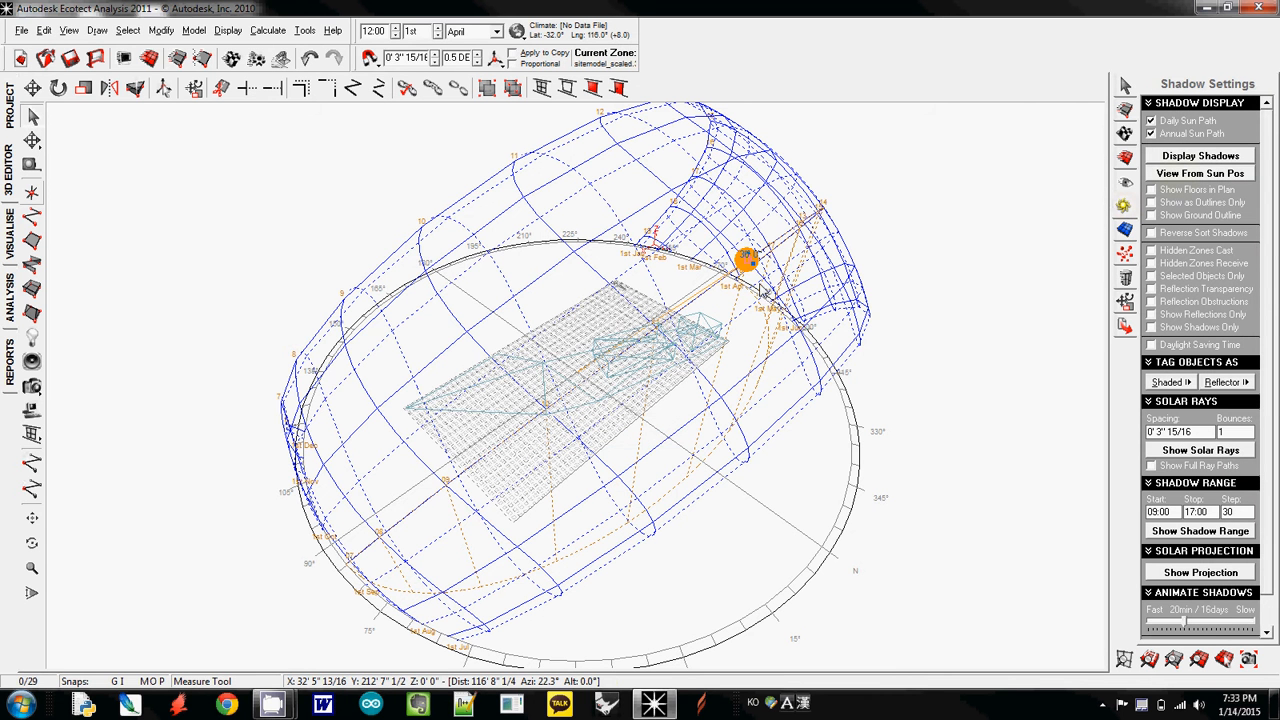
{"action": "mouse_move", "coordinate": [220, 374]}
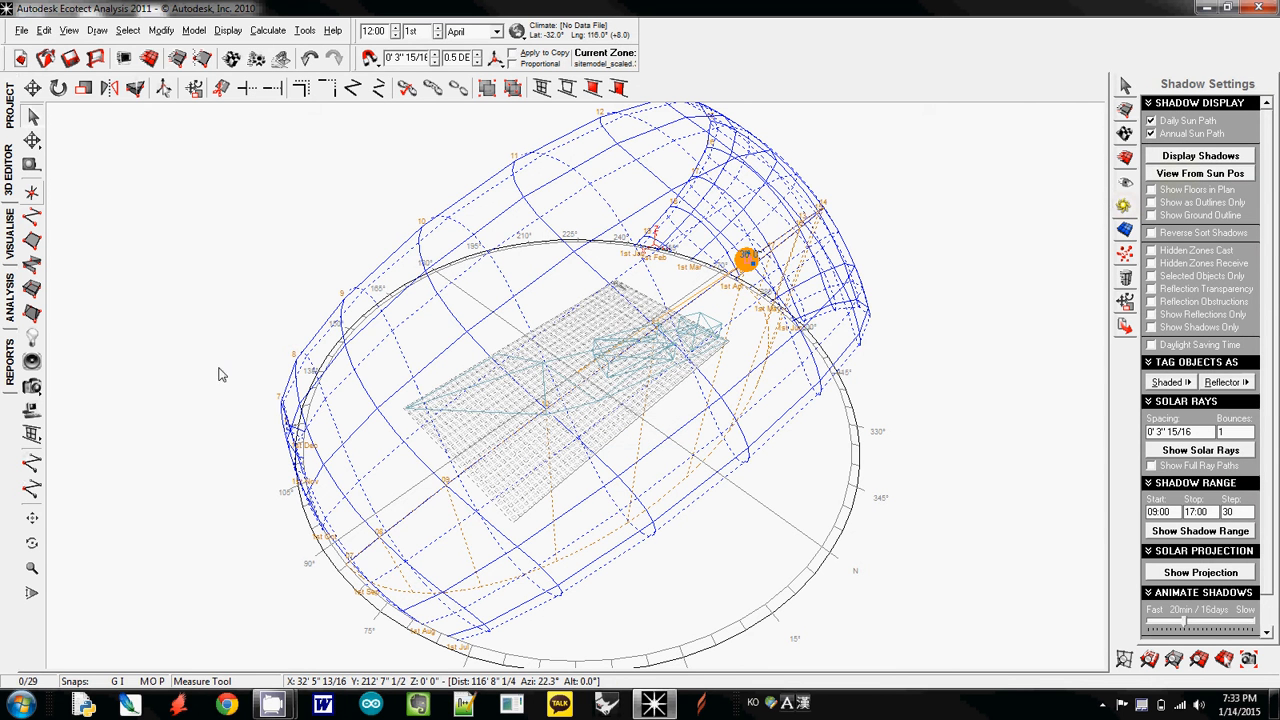
Step: Load USA-MiamiFlorida.wea and confirm updating the global site position to Miami
{"action": "left_click", "coordinate": [10, 290]}
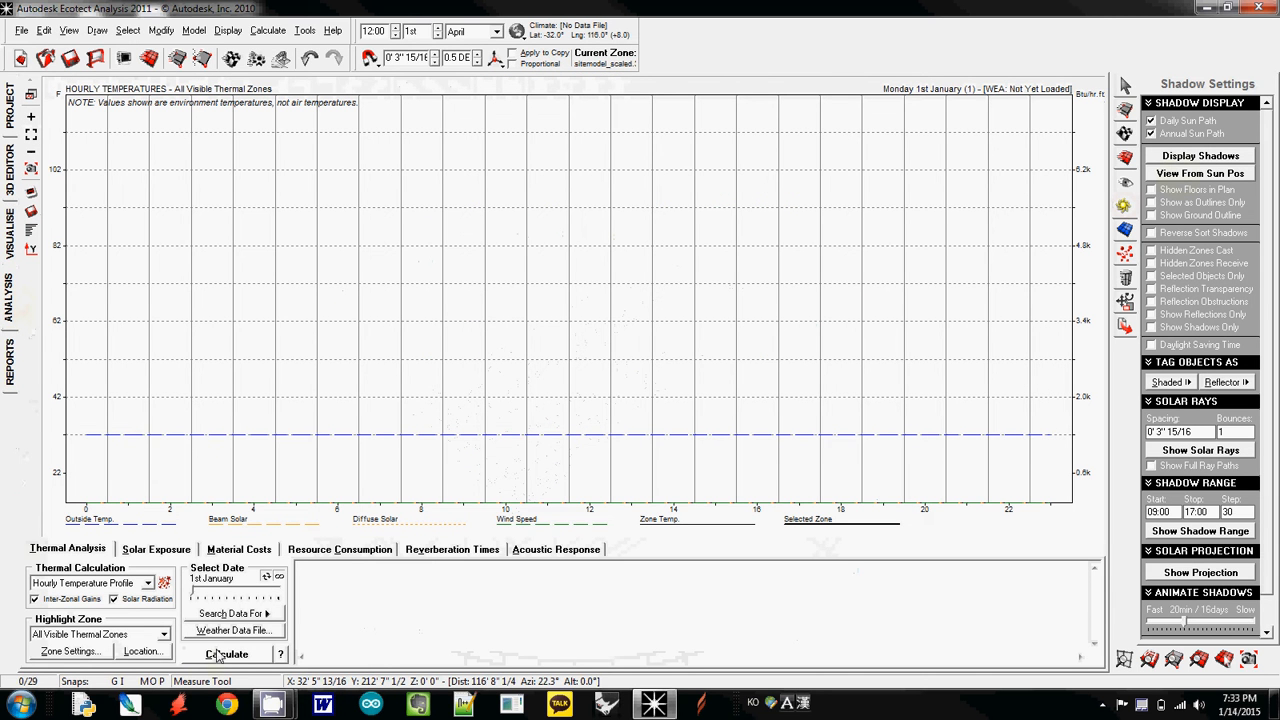
{"action": "mouse_move", "coordinate": [220, 656]}
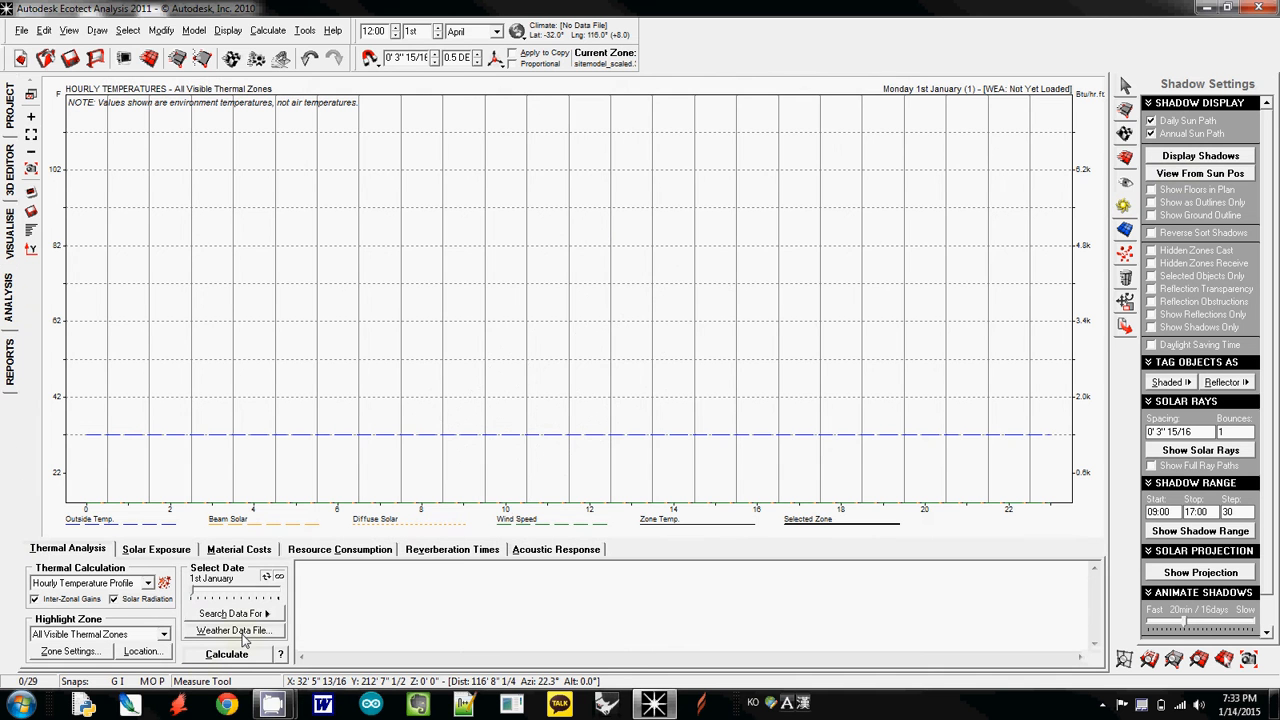
{"action": "left_click", "coordinate": [234, 630]}
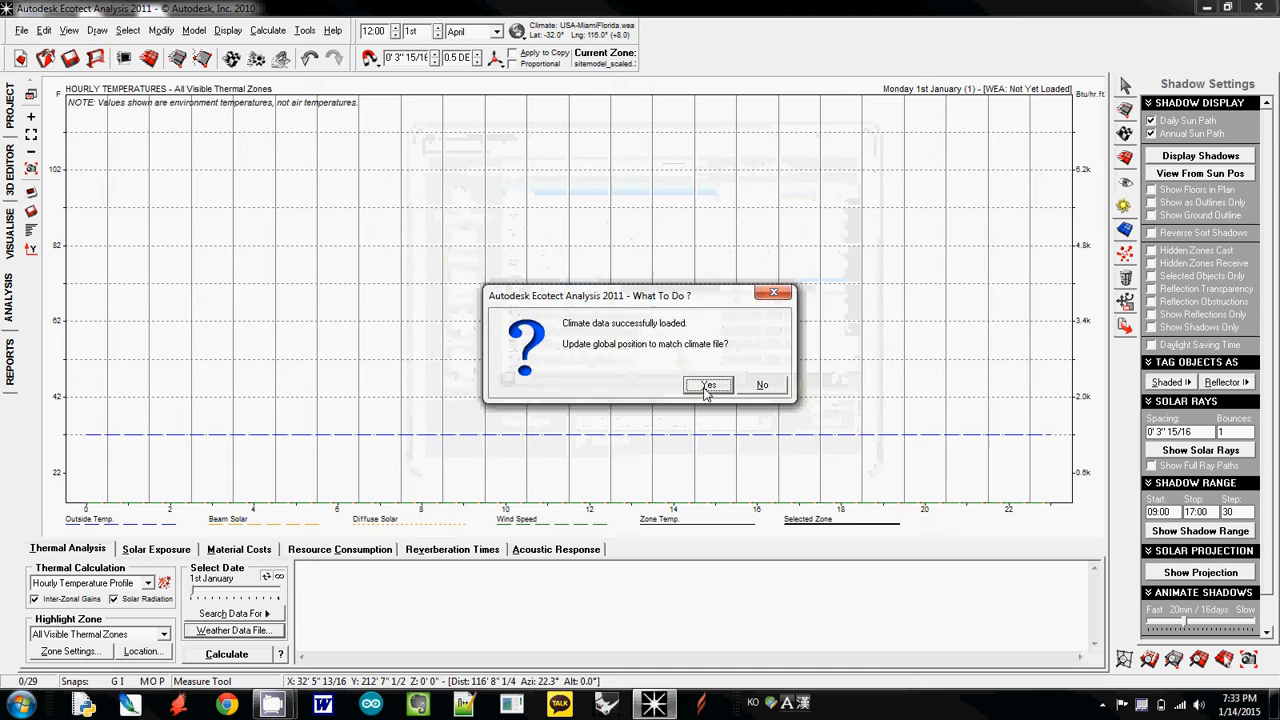
{"action": "left_click", "coordinate": [708, 384]}
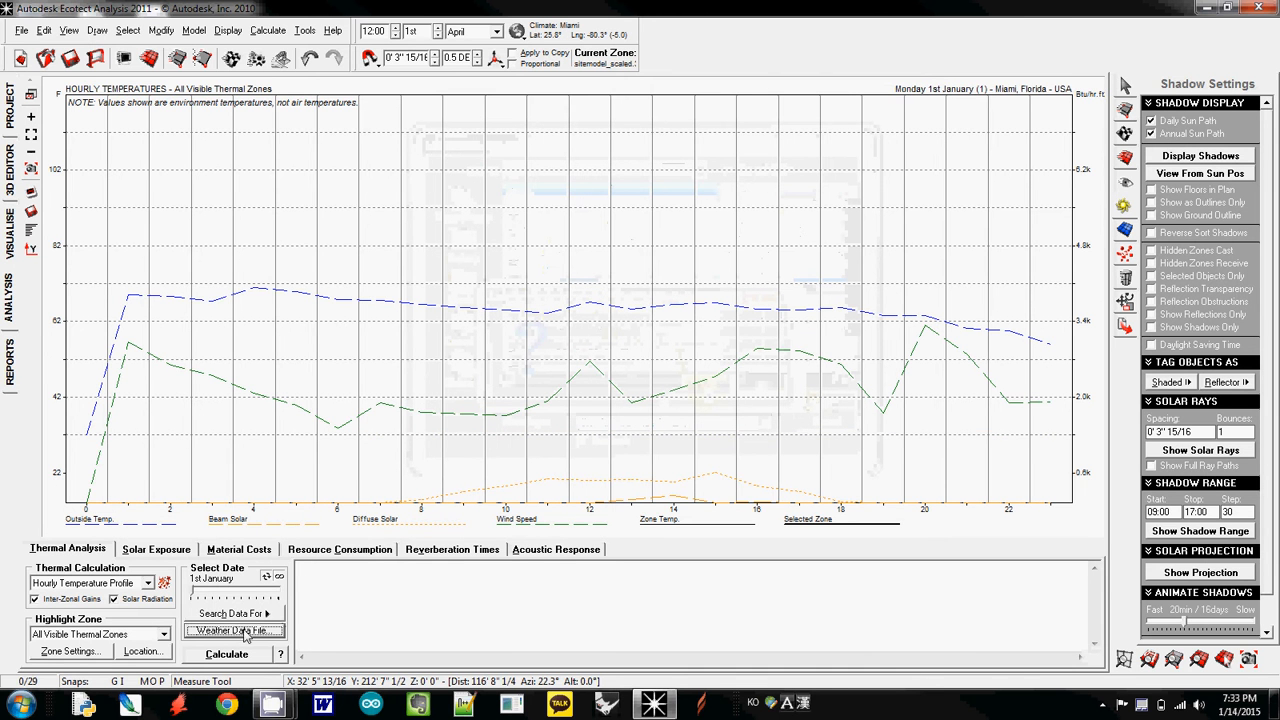
{"action": "mouse_move", "coordinate": [62, 364]}
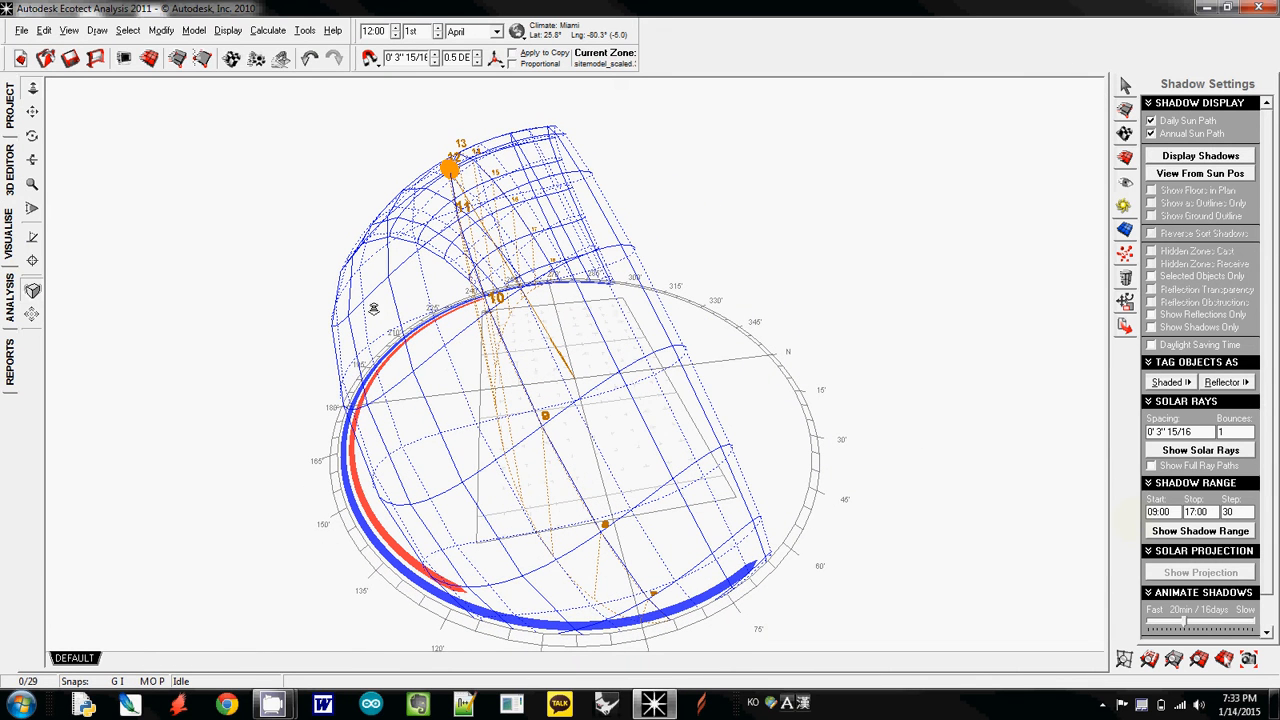
{"action": "mouse_move", "coordinate": [12, 320]}
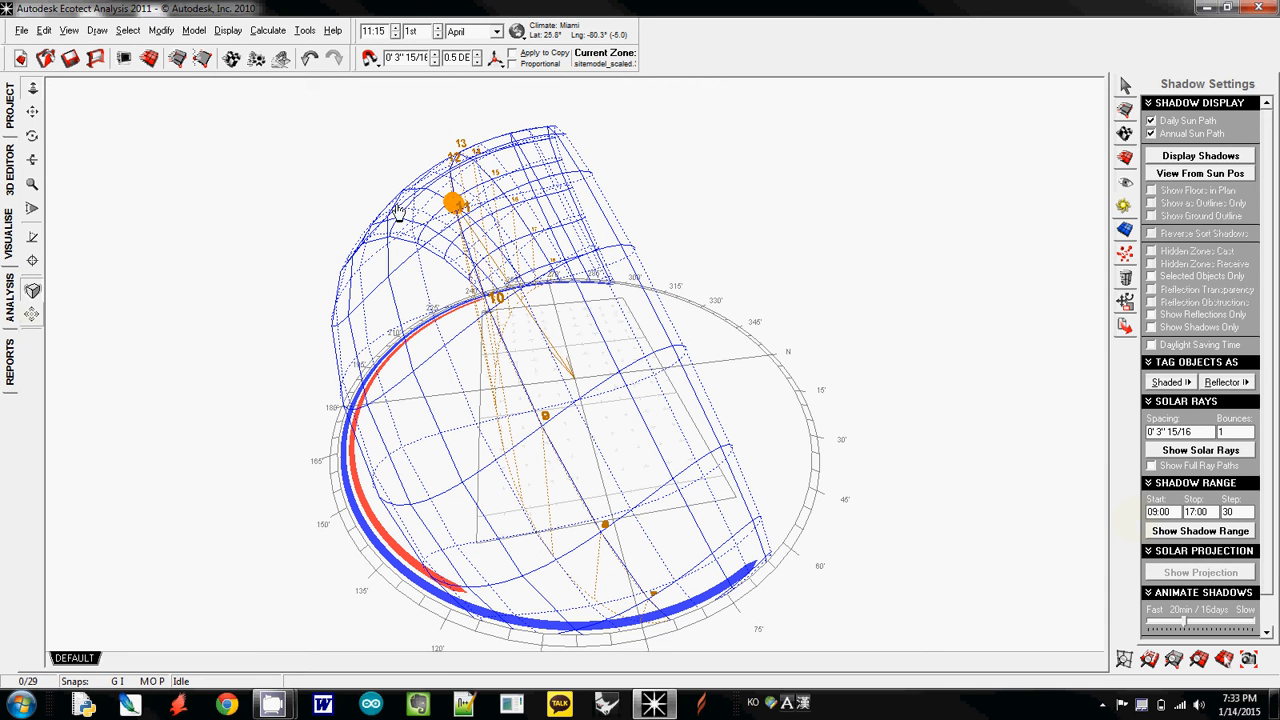
Step: Drag the sun marker to 26th March 11:00, then return to the hourly temperature graph
{"action": "left_click_drag", "start_coordinate": [456, 202], "coordinate": [488, 308]}
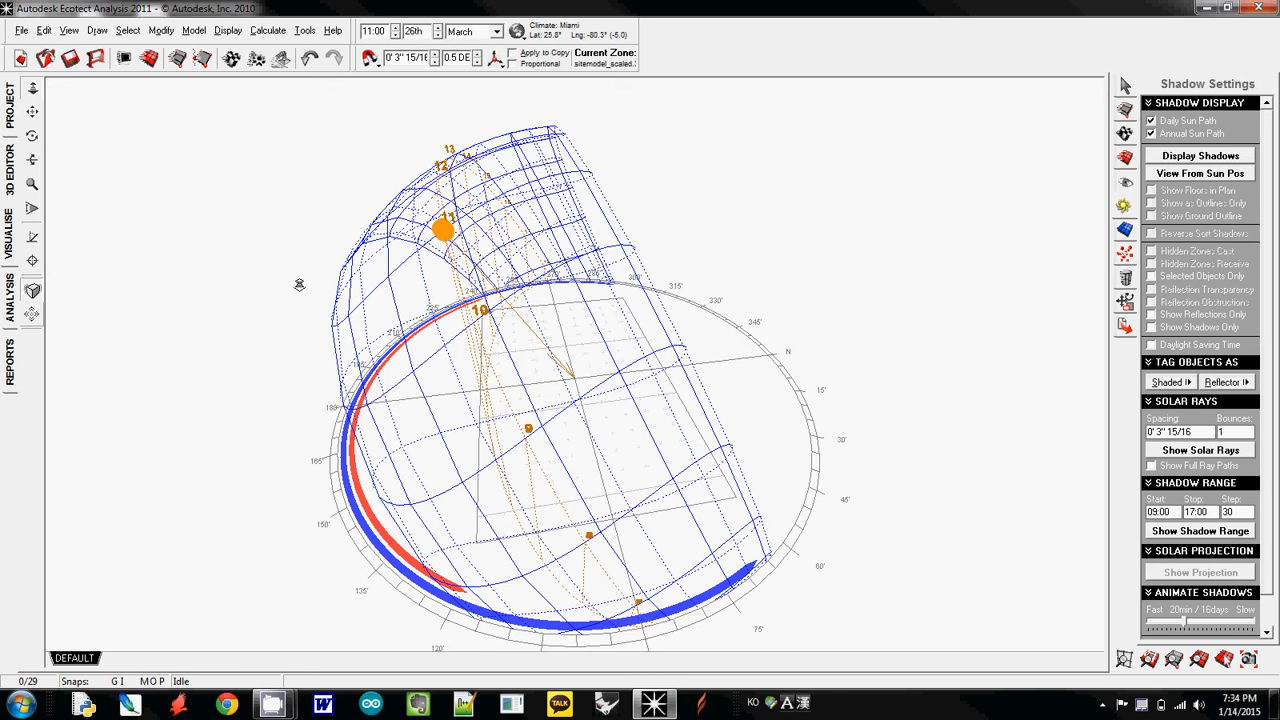
{"action": "left_click", "coordinate": [10, 300]}
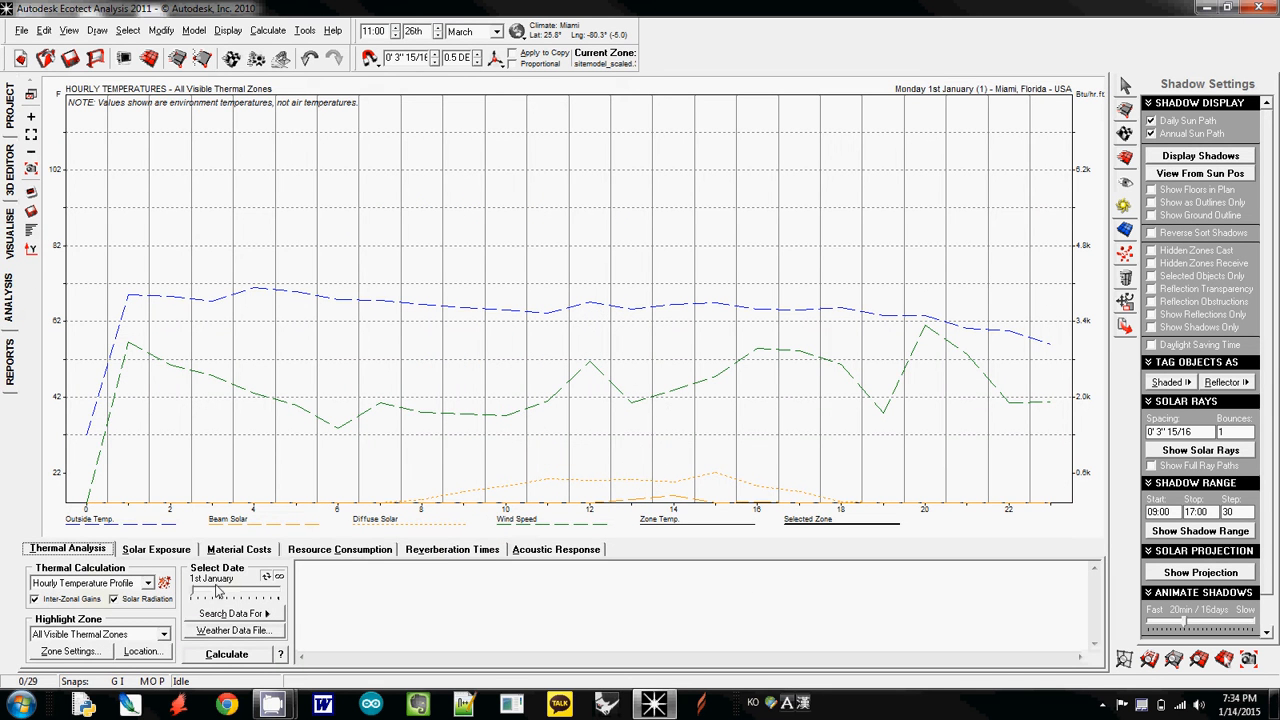
Step: Try the Hottest Average Day and Coldest Average Day from Search Data For, recalculating the model
{"action": "left_click", "coordinate": [232, 612]}
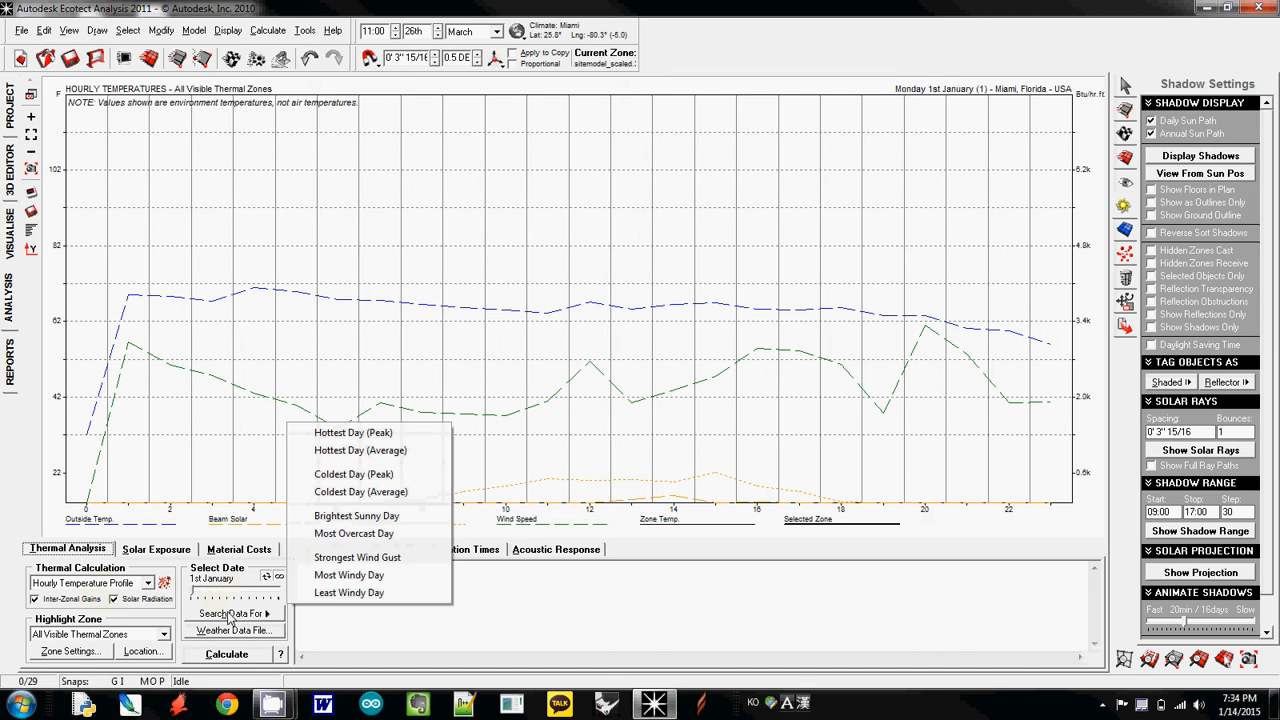
{"action": "mouse_move", "coordinate": [352, 432]}
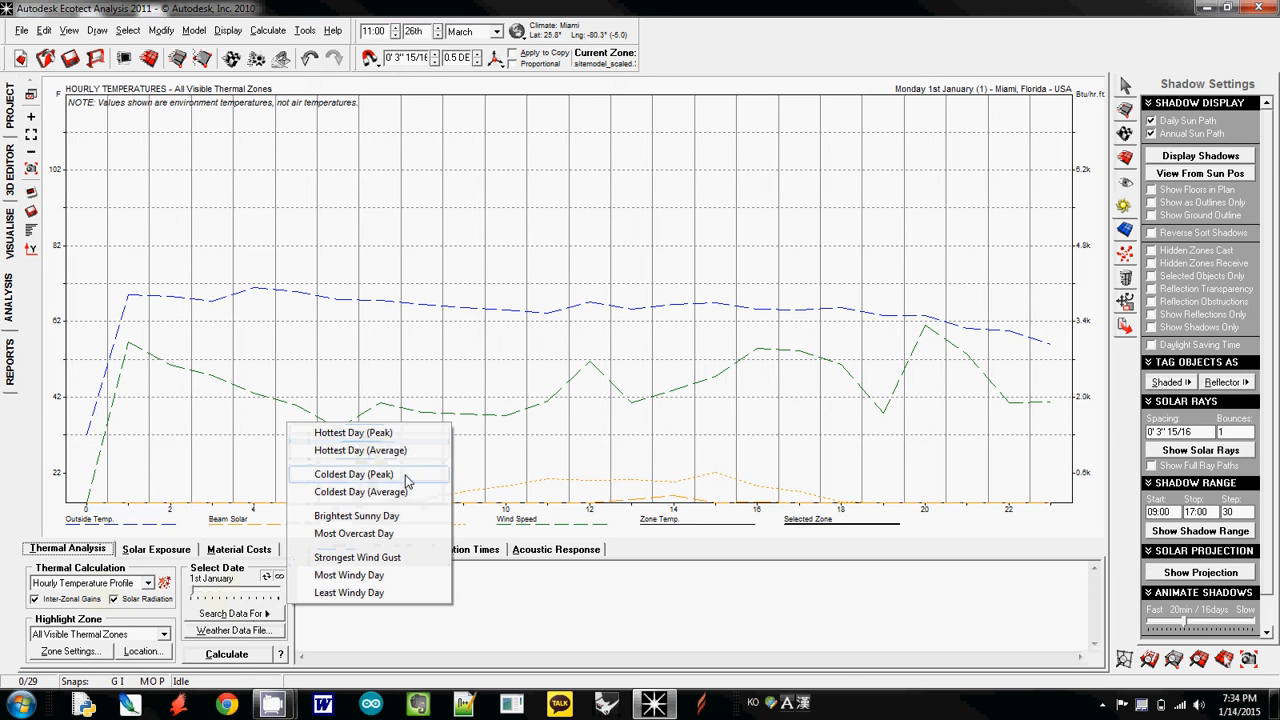
{"action": "mouse_move", "coordinate": [404, 450]}
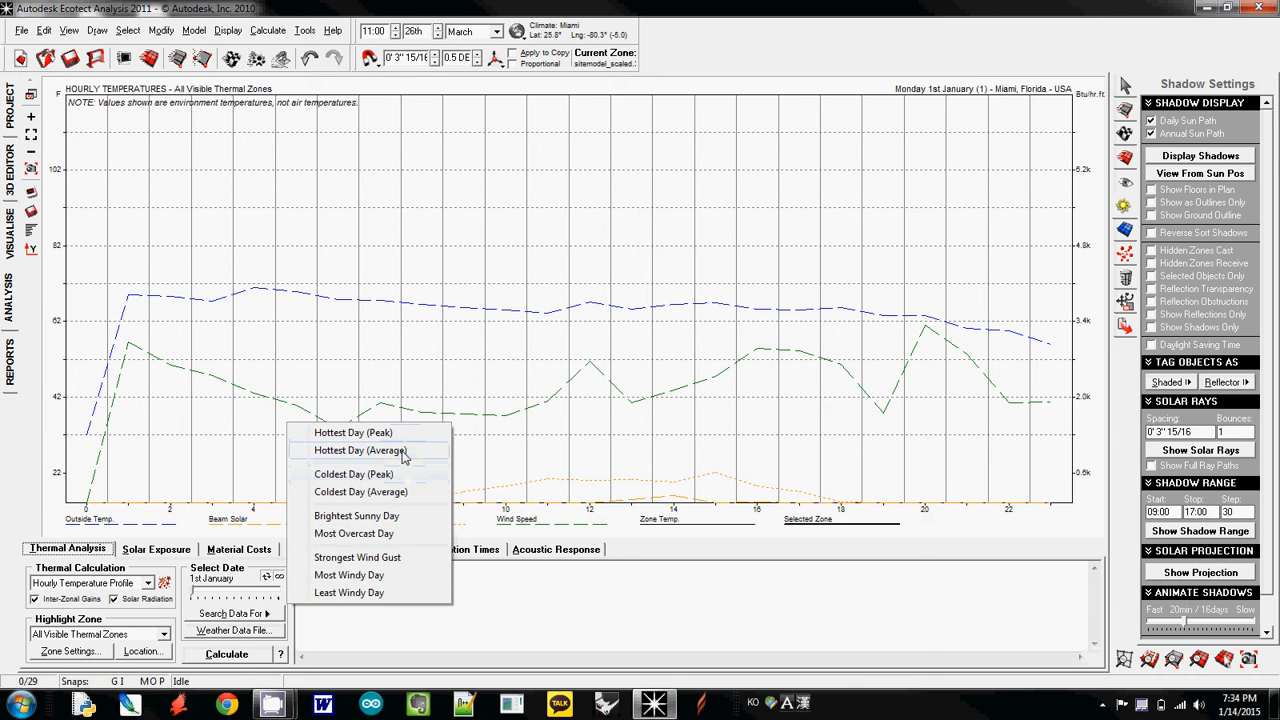
{"action": "left_click", "coordinate": [360, 450]}
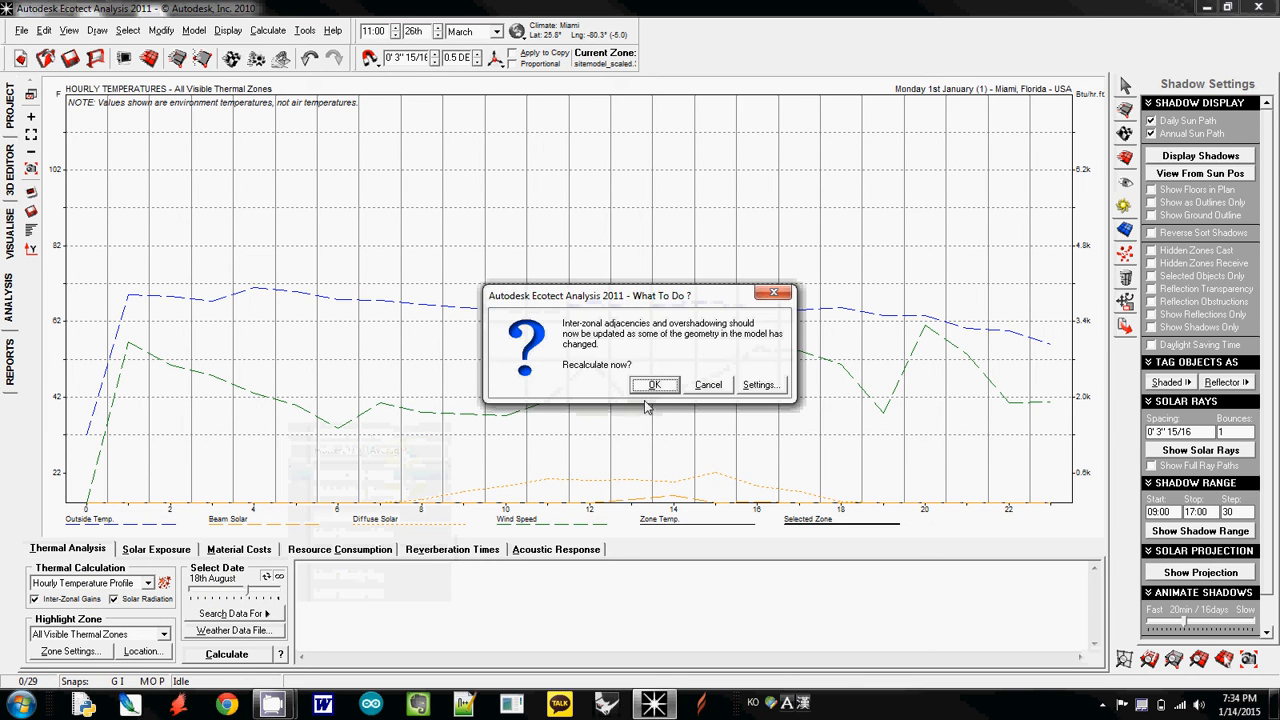
{"action": "left_click", "coordinate": [652, 384]}
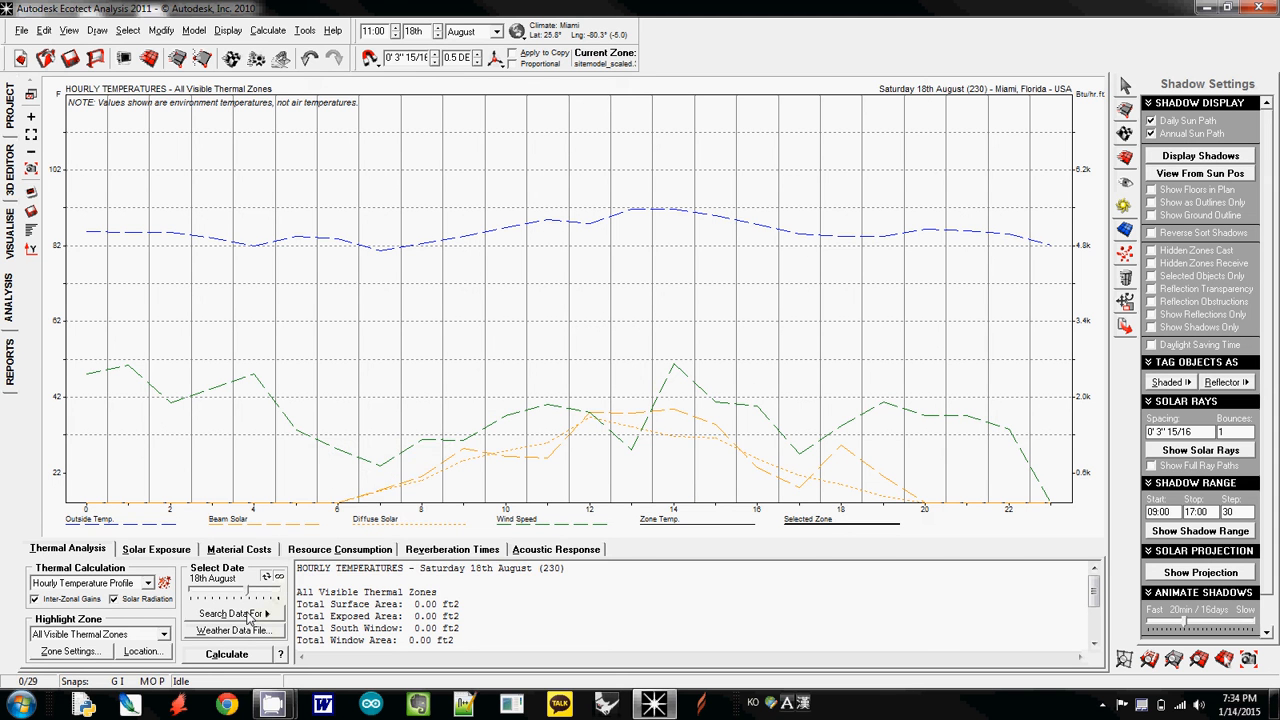
{"action": "left_click", "coordinate": [234, 612]}
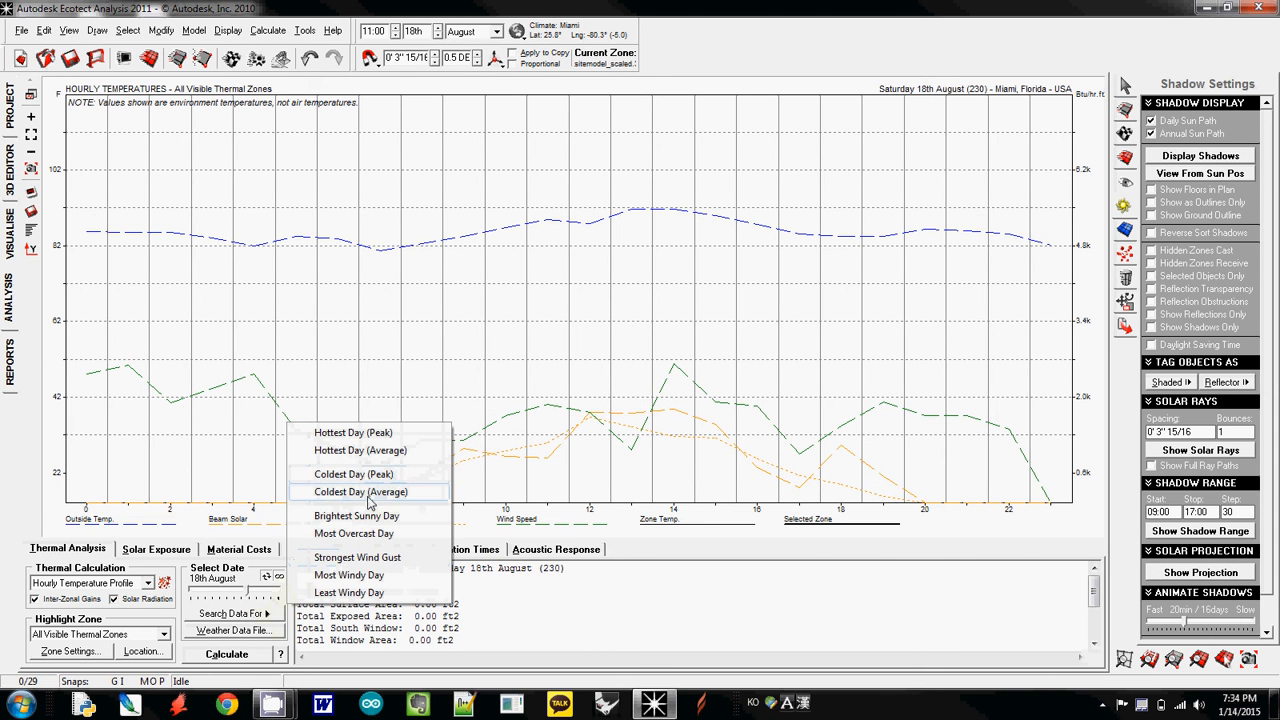
{"action": "left_click", "coordinate": [360, 492]}
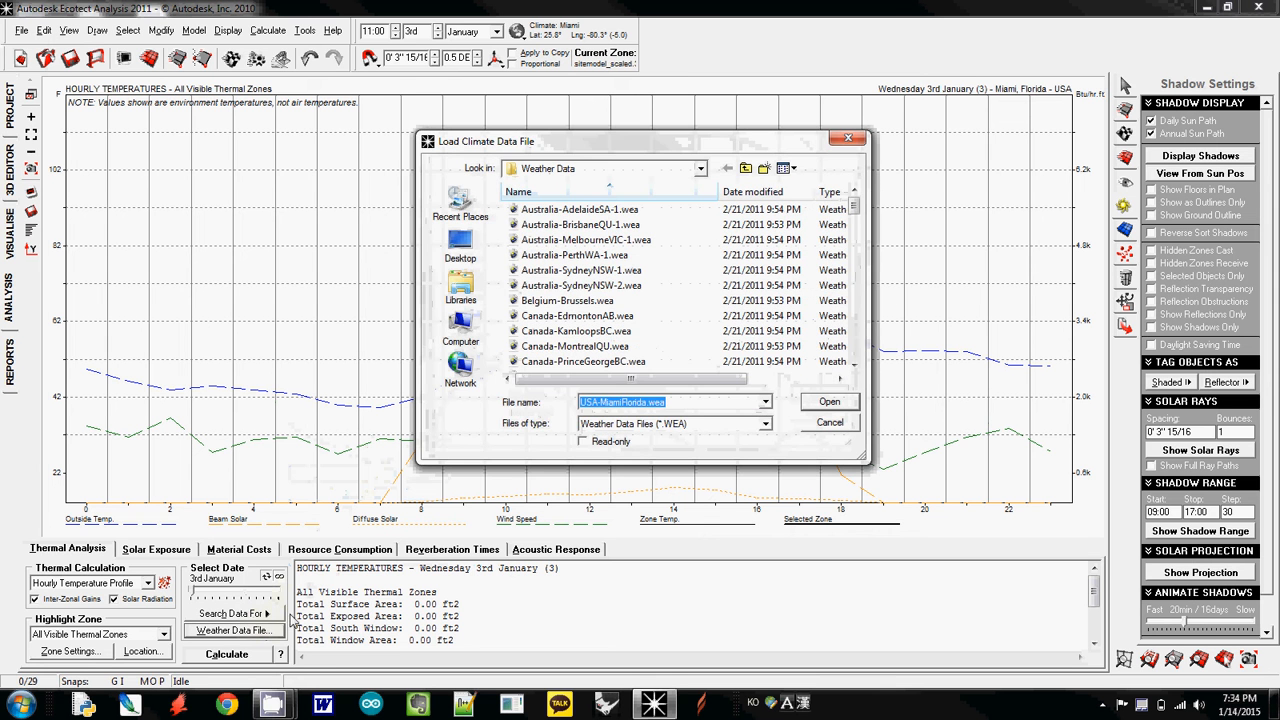
{"action": "left_click", "coordinate": [828, 400]}
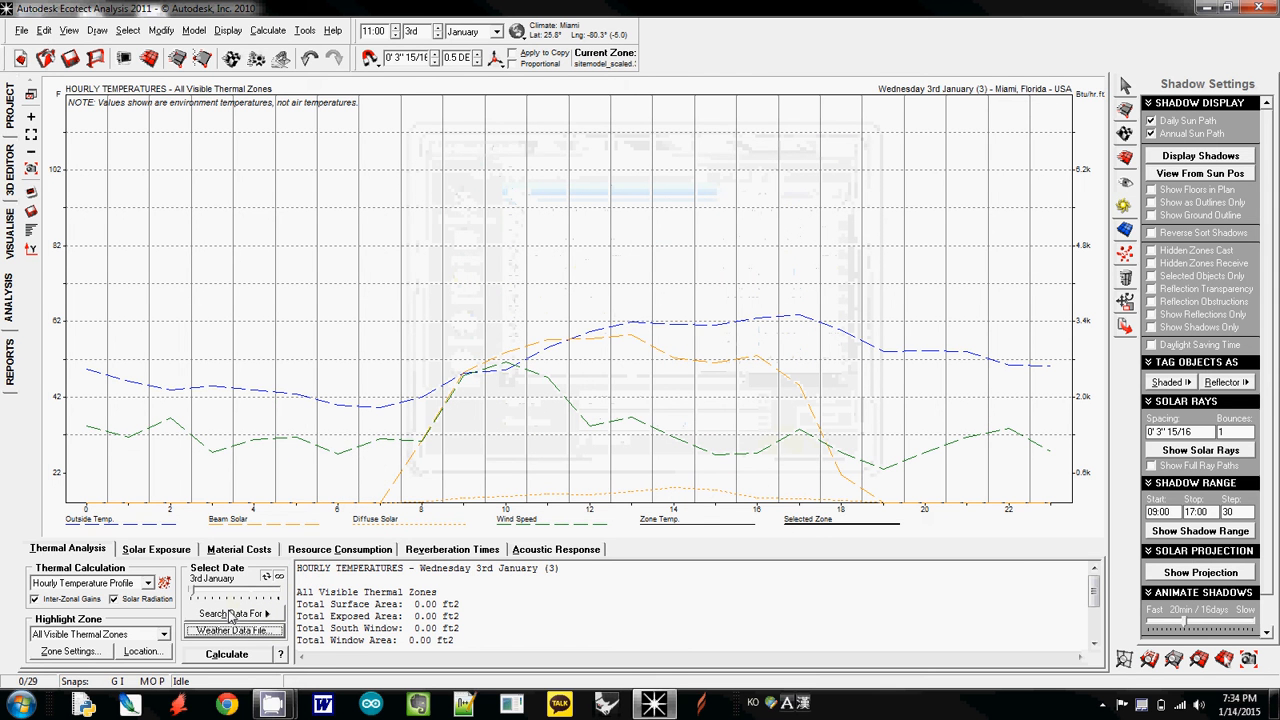
Step: Choose Most Windy Day as the analysis date and return to the 3D sun path view
{"action": "left_click", "coordinate": [236, 612]}
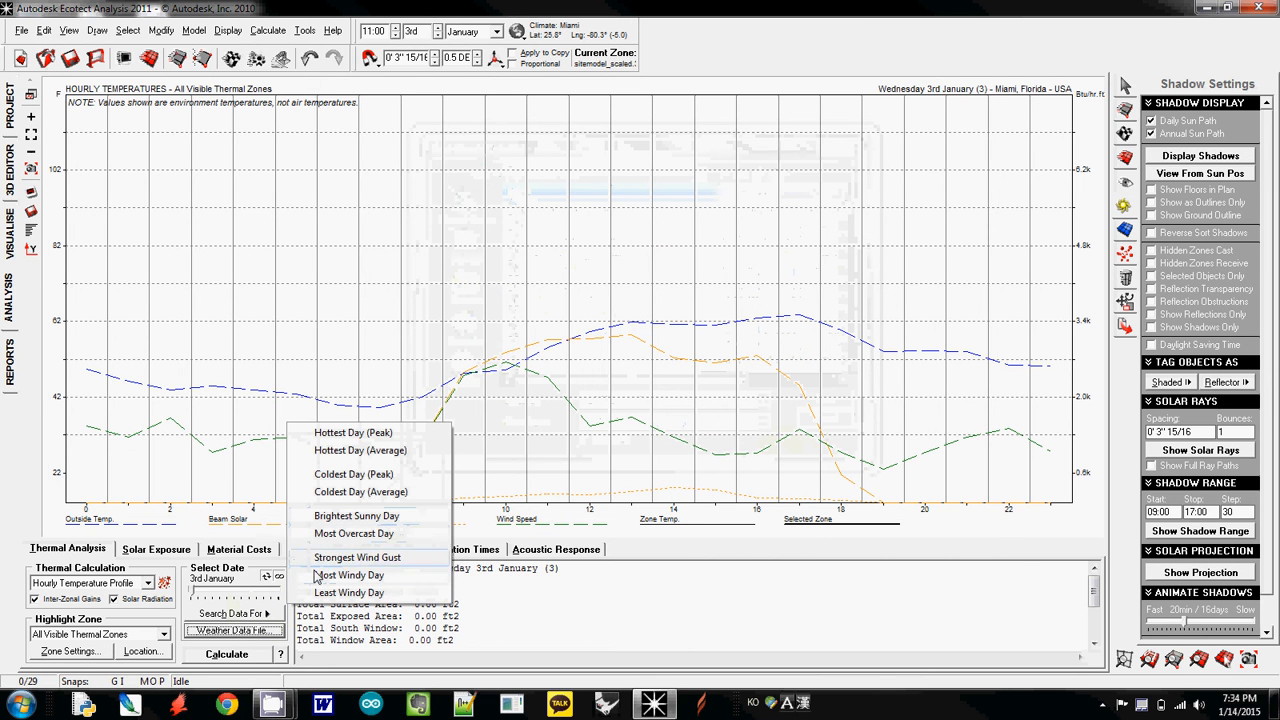
{"action": "left_click", "coordinate": [348, 576]}
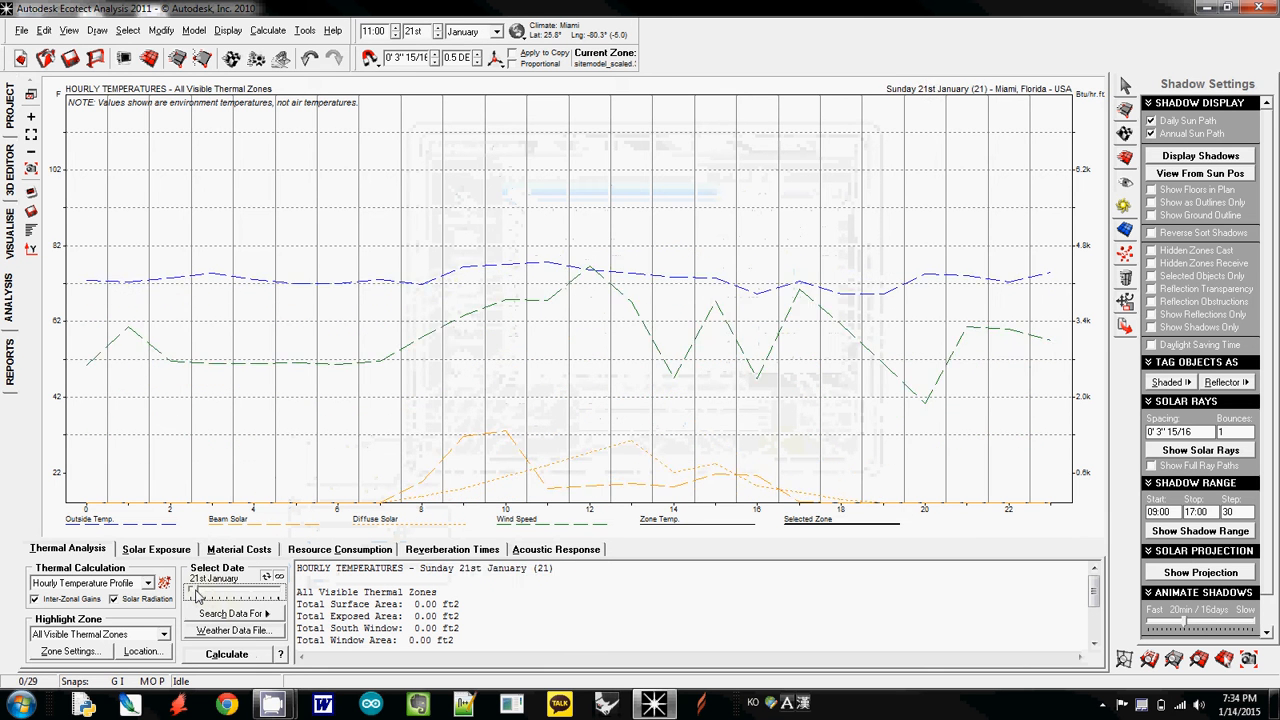
{"action": "left_click", "coordinate": [268, 576]}
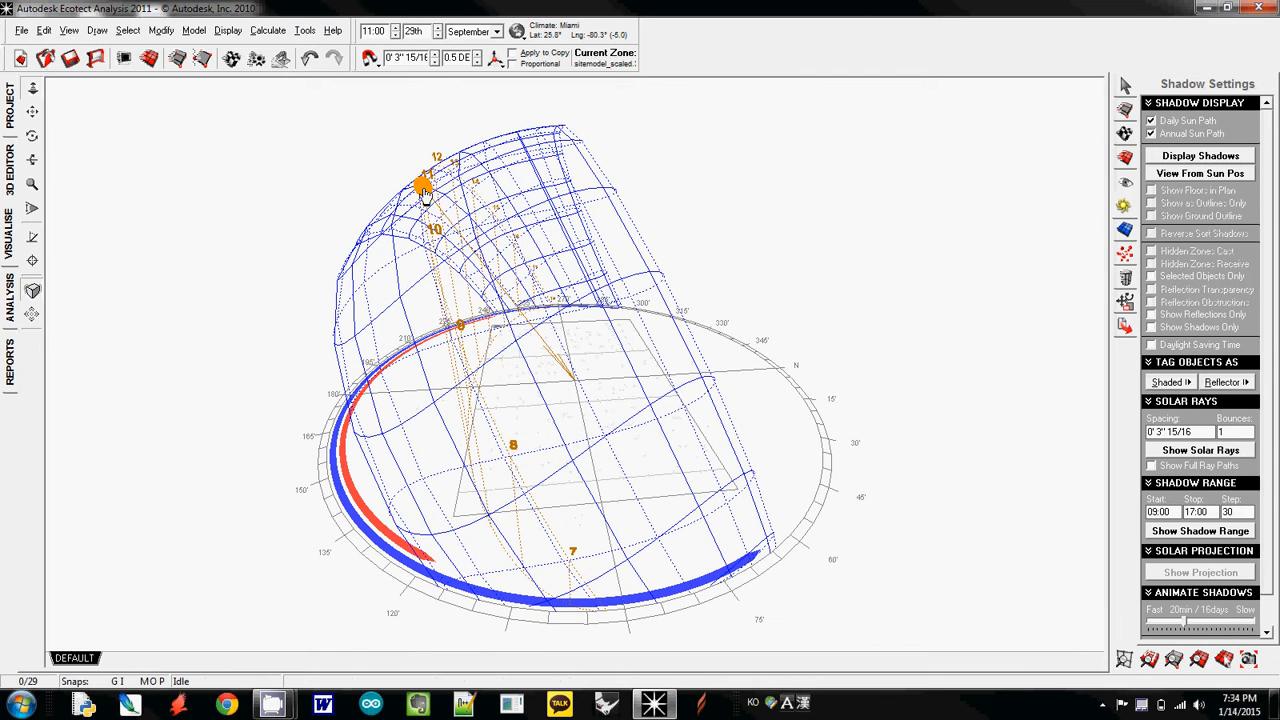
Step: Set the sun path date to 1st January 11:15, then minimise Ecotect to show the desktop
{"action": "left_click", "coordinate": [10, 296]}
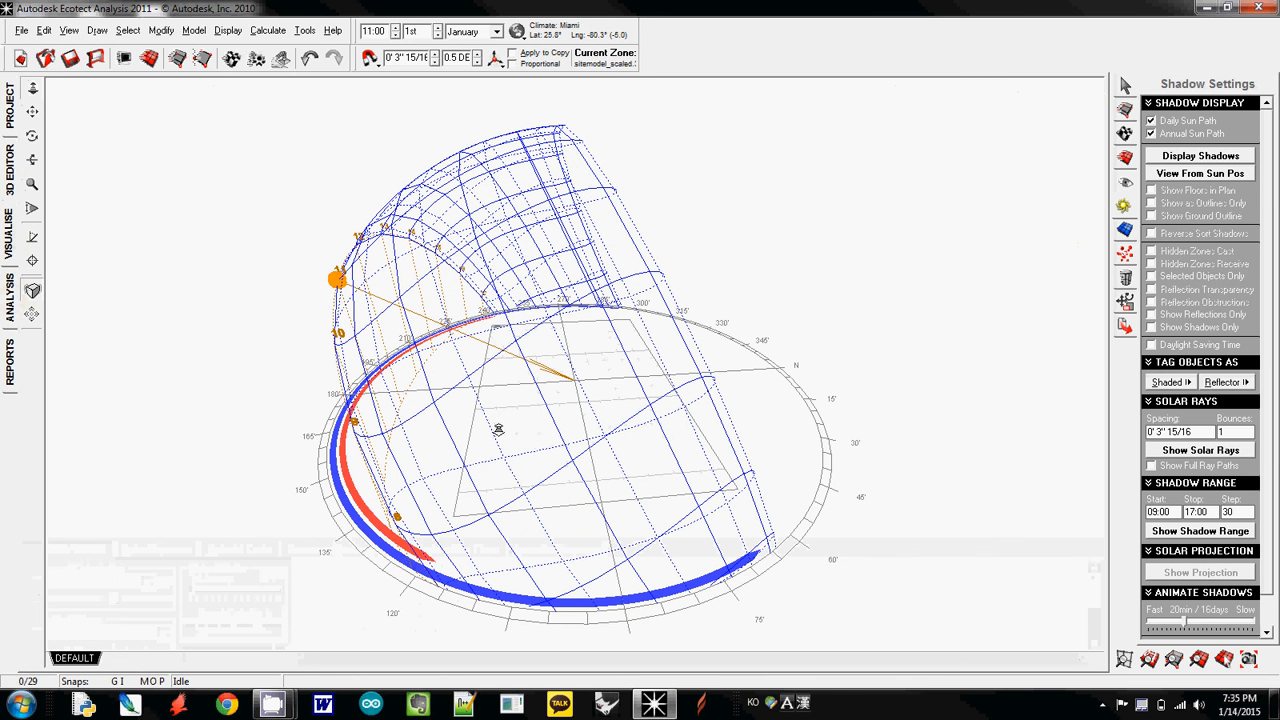
{"action": "mouse_move", "coordinate": [498, 428]}
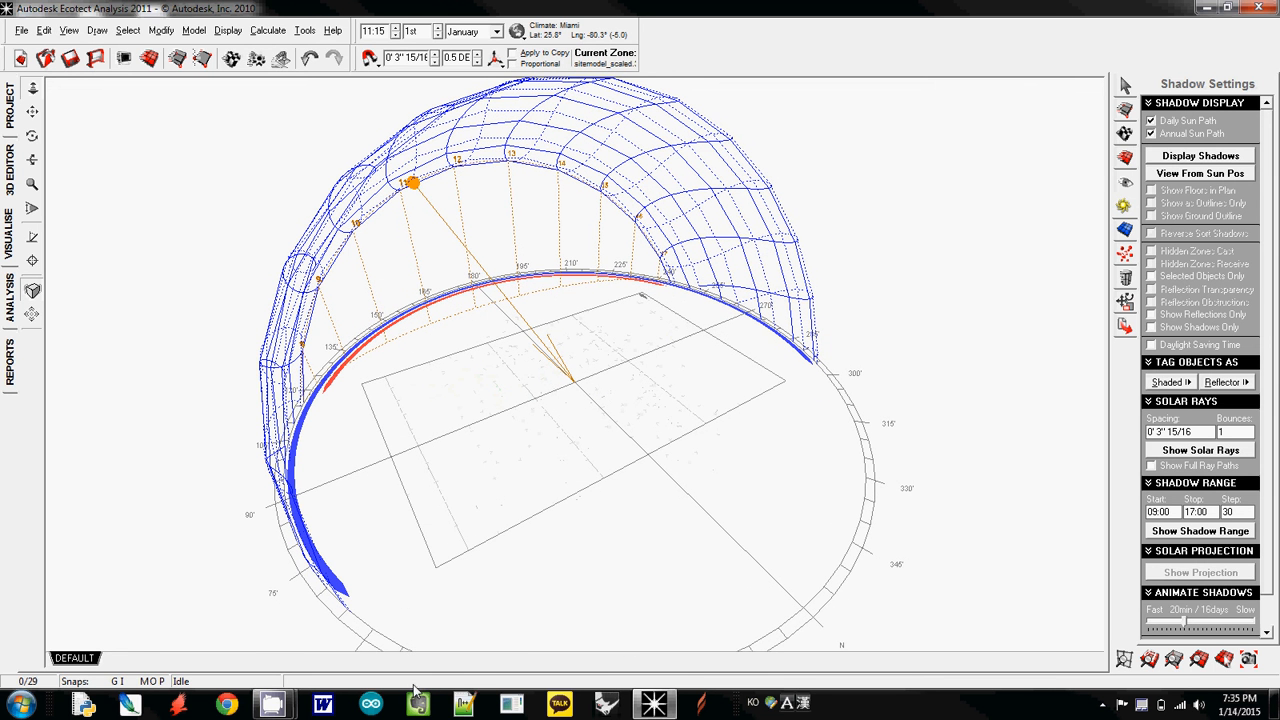
{"action": "left_click", "coordinate": [1228, 8]}
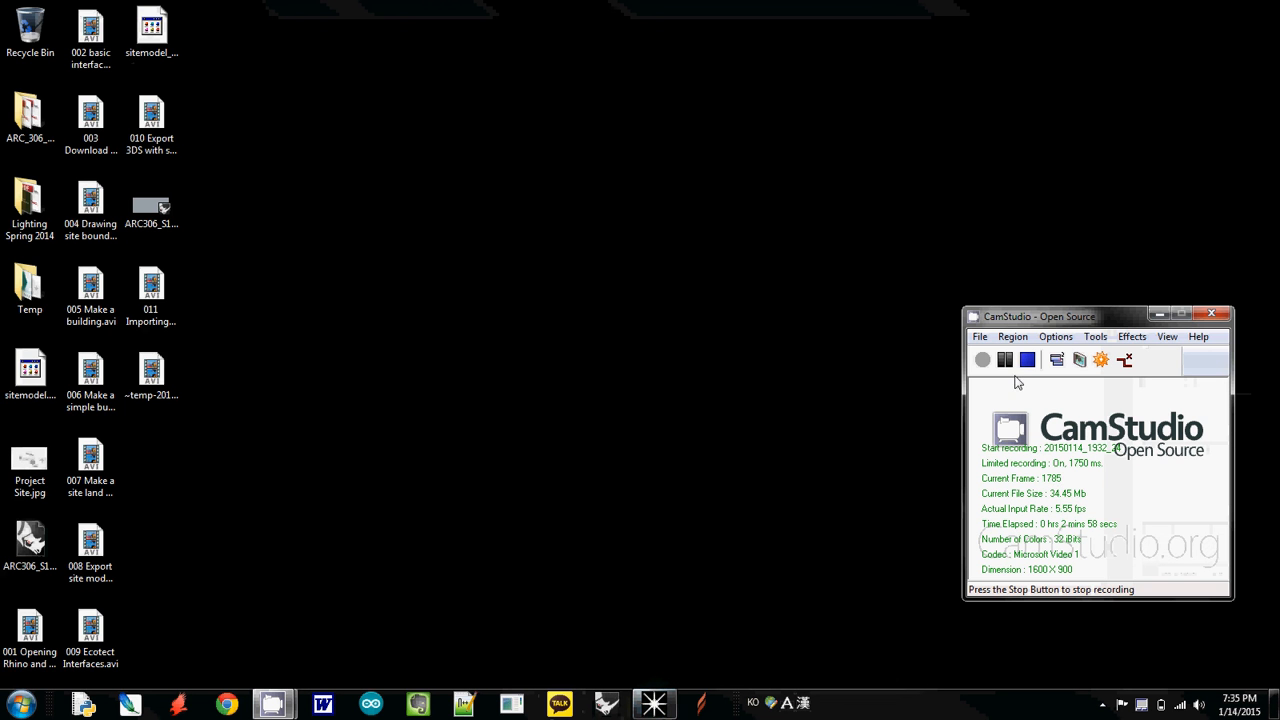